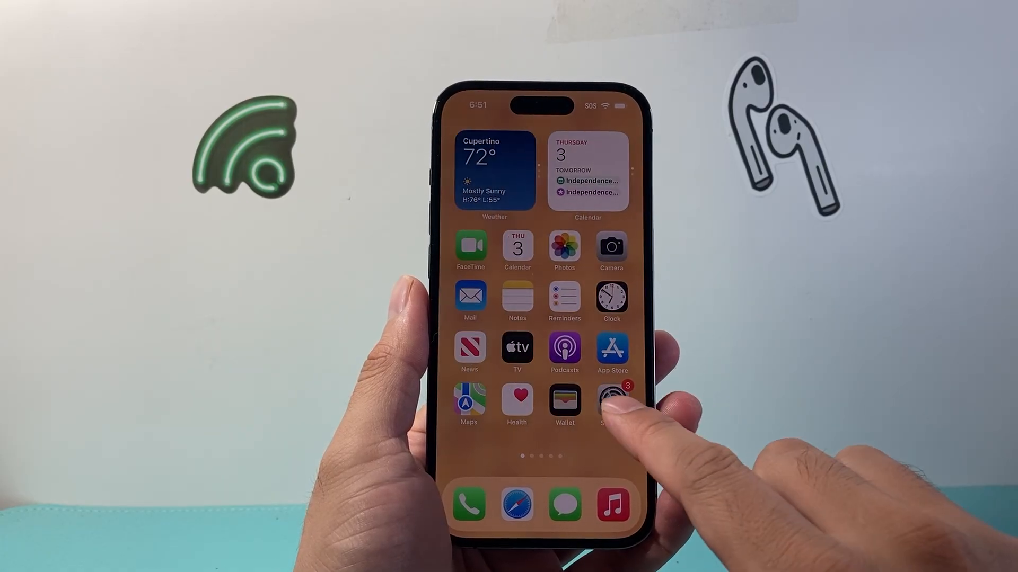
- Reach the iCloud 'See All' app list via Apple Account and verify Contacts syncing is on
left_click(611, 399)
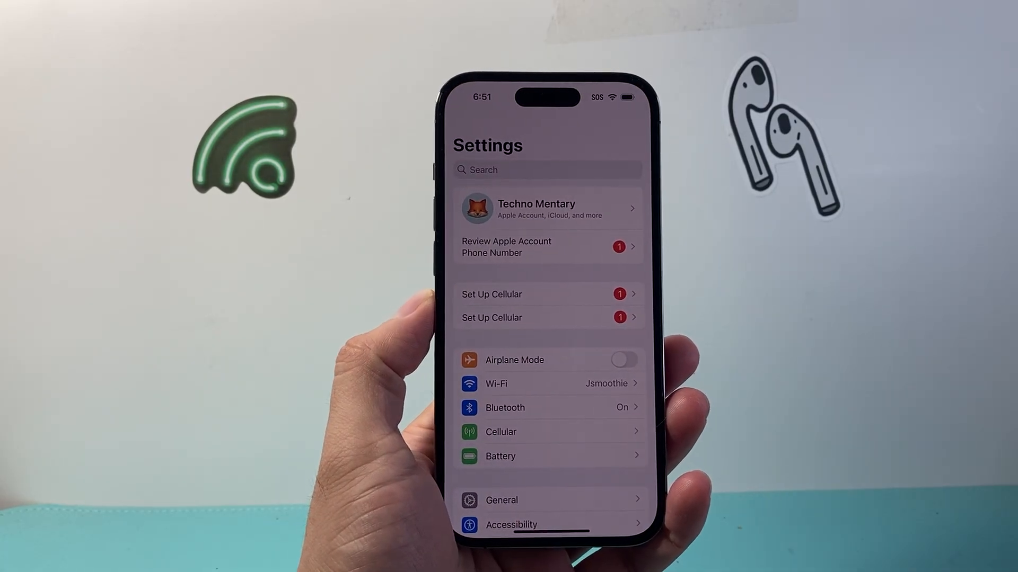
left_click(547, 208)
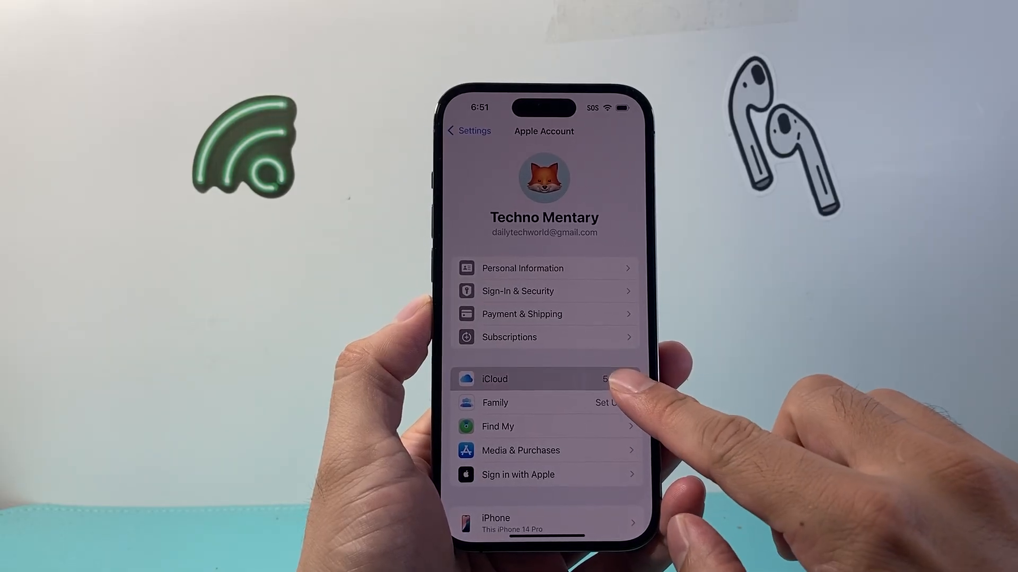
left_click(513, 379)
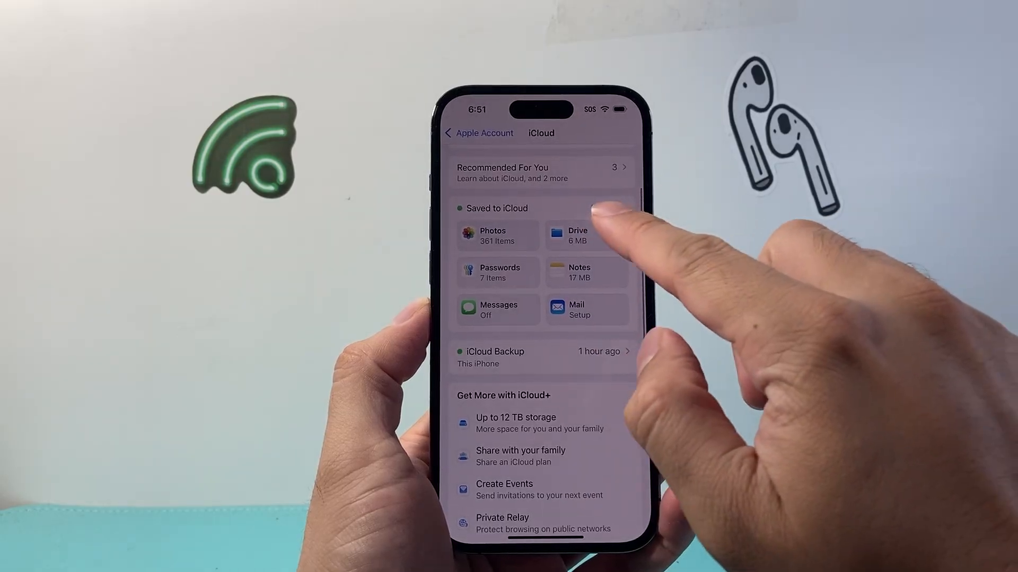
left_click(497, 209)
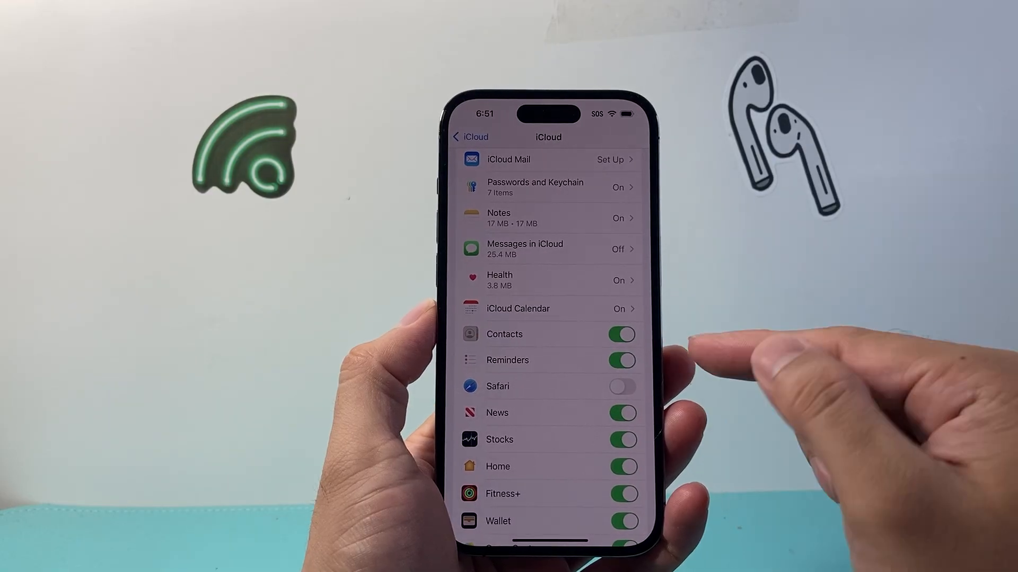
left_click(621, 333)
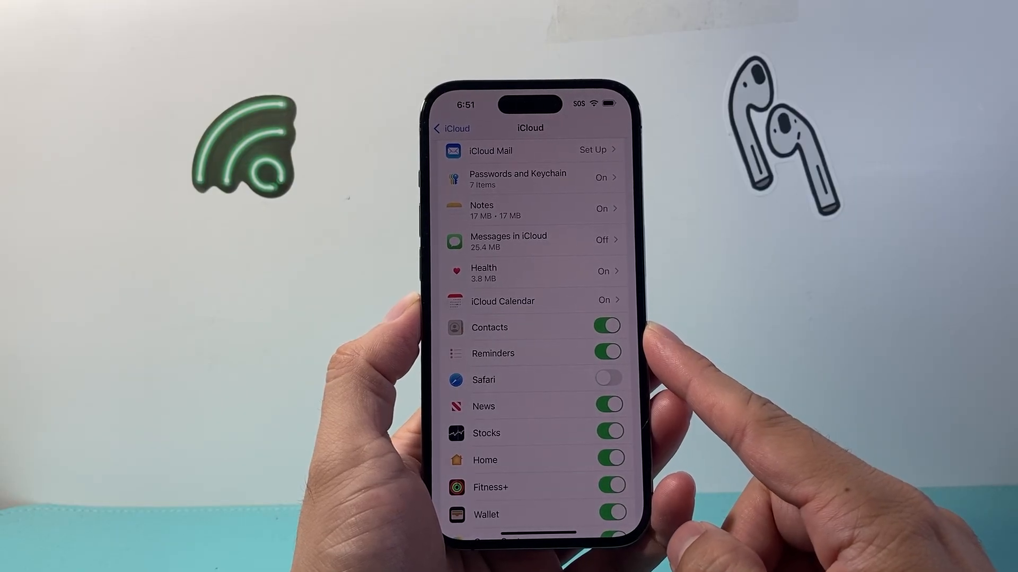
- Back out to Settings, review the Contacts app's default account under Apps, then leave it
left_click(452, 128)
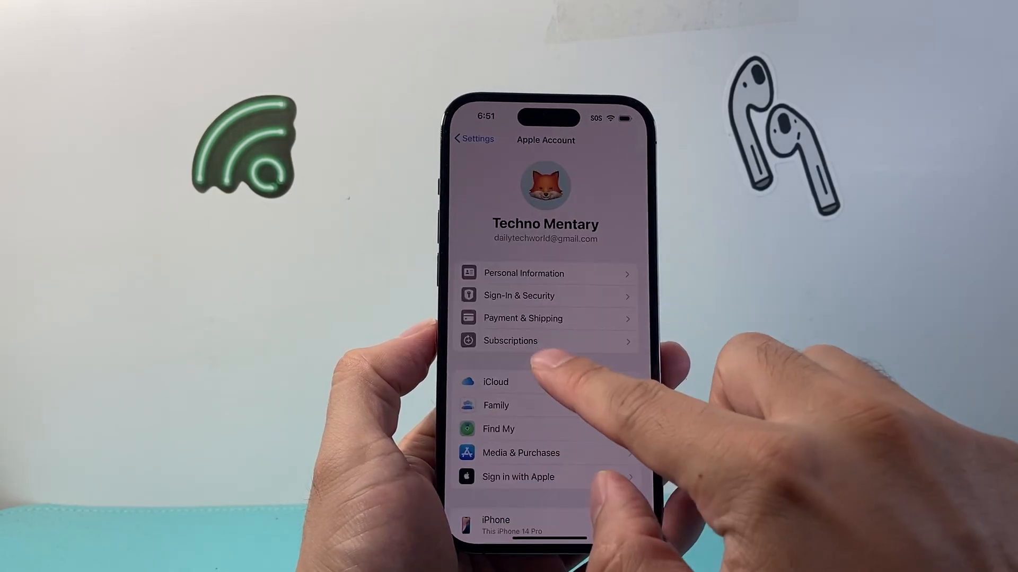
left_click(474, 138)
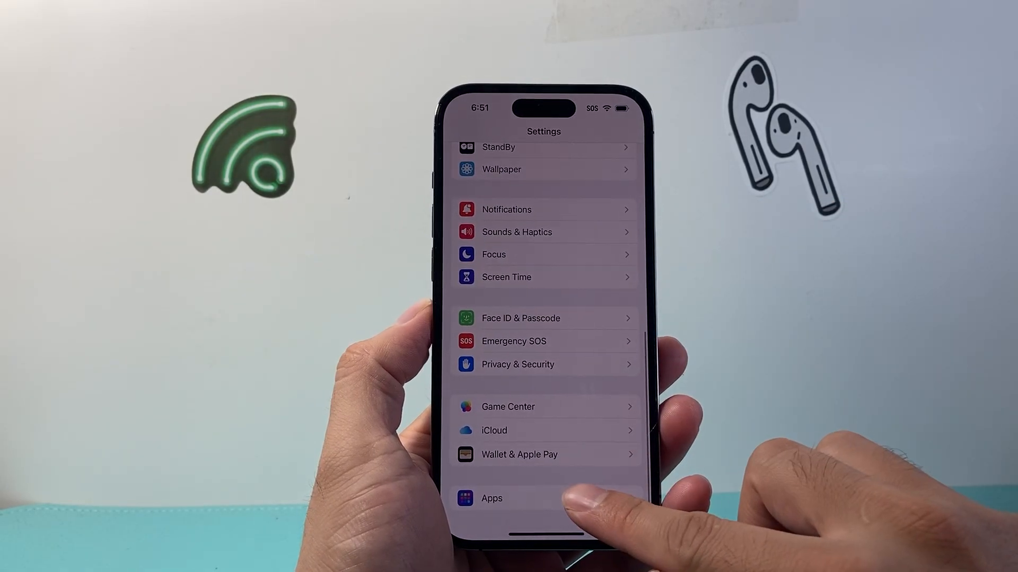
left_click(491, 498)
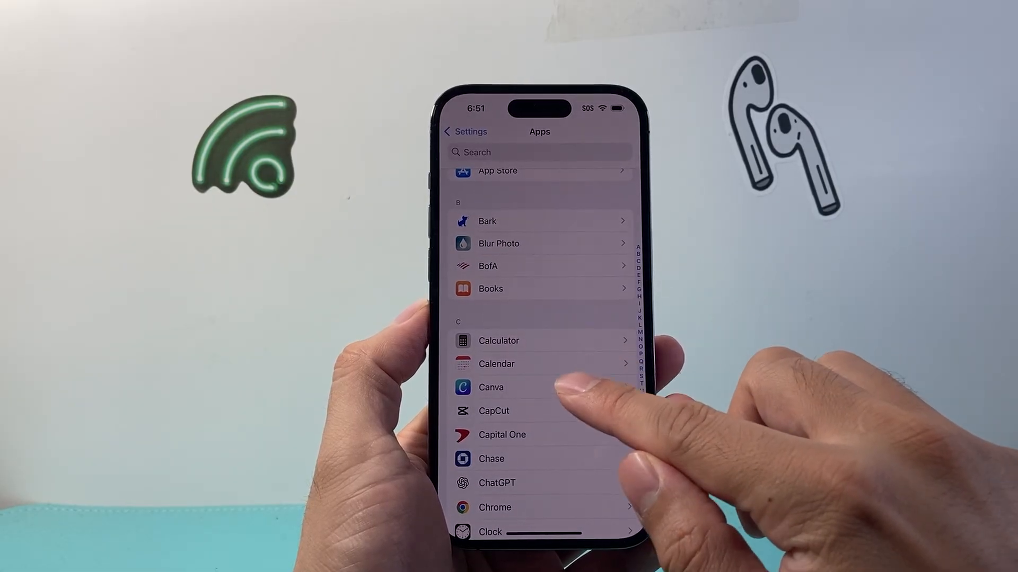
scroll("up", 3)
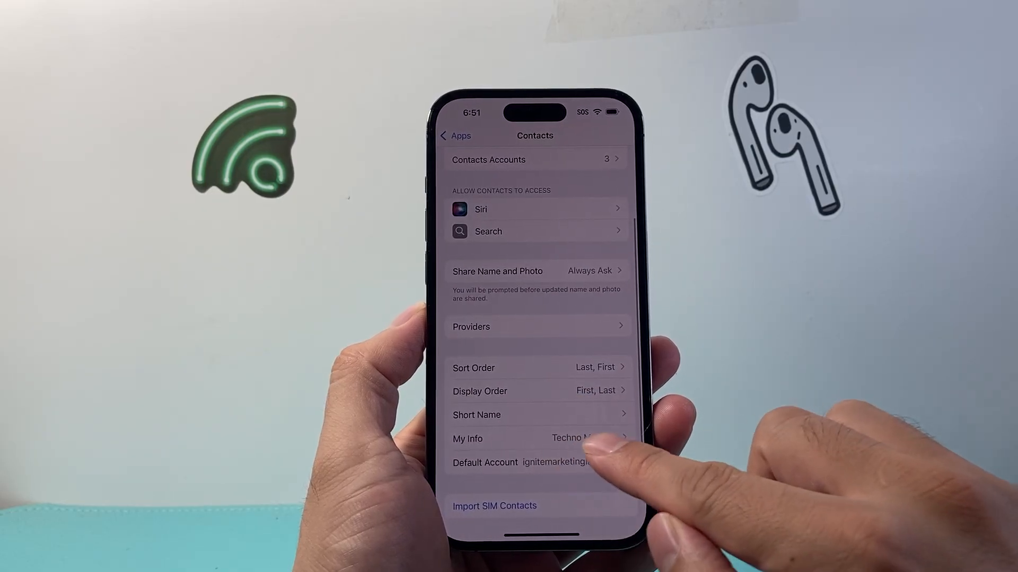
left_click(476, 414)
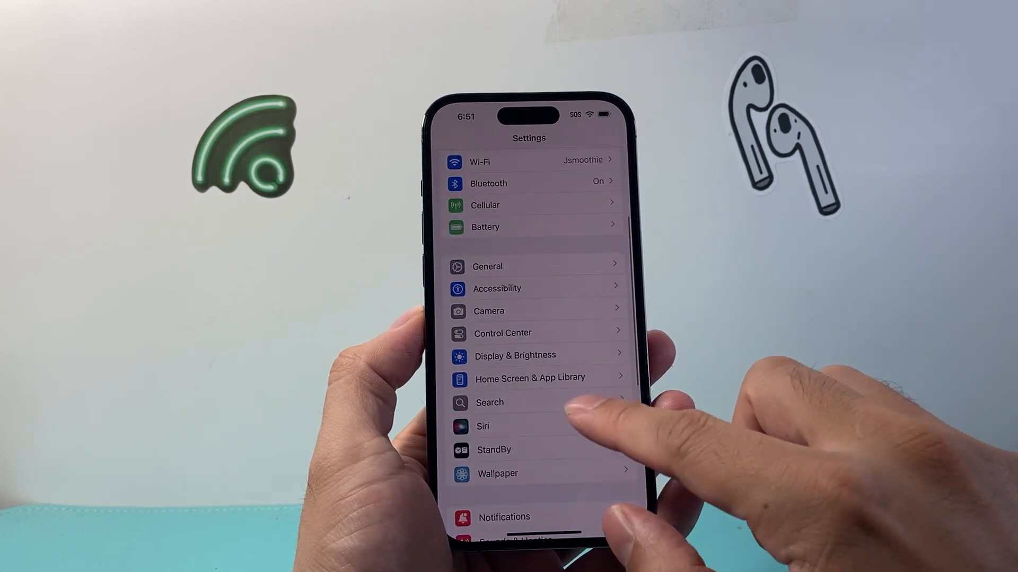
- Check Language & Region under General shows English and United States, then return to General
scroll("down", 3)
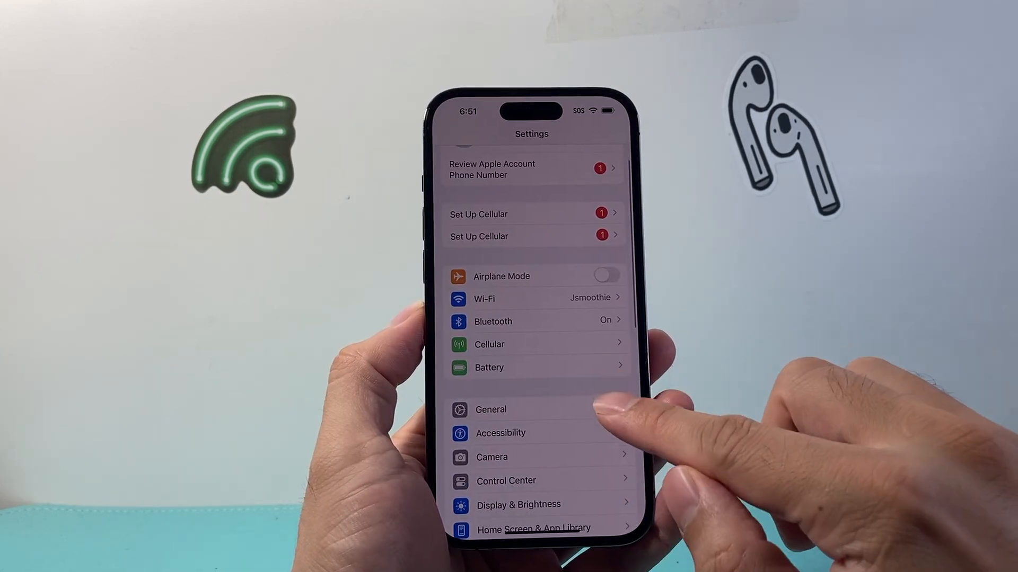
left_click(491, 409)
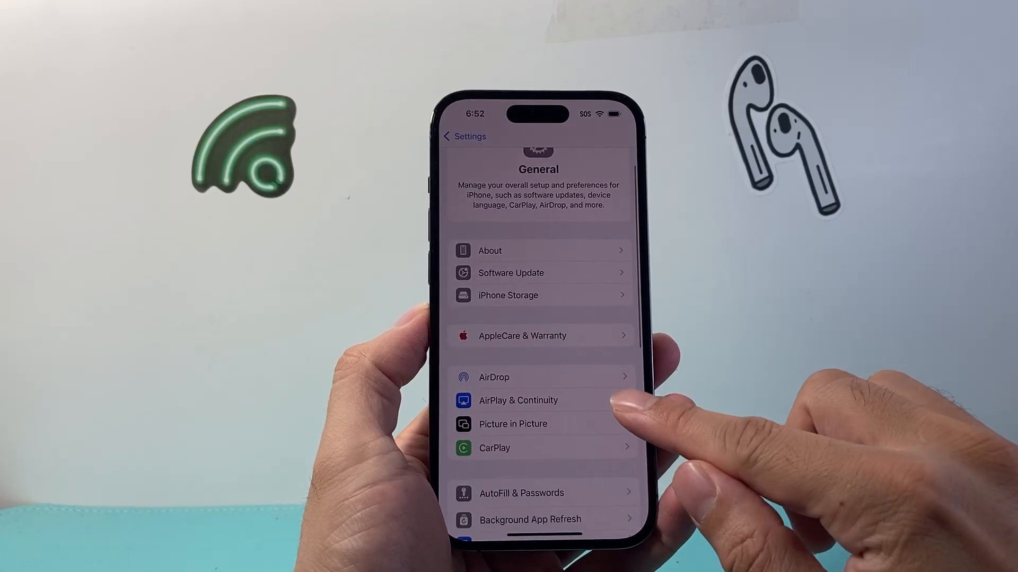
scroll("up", 3)
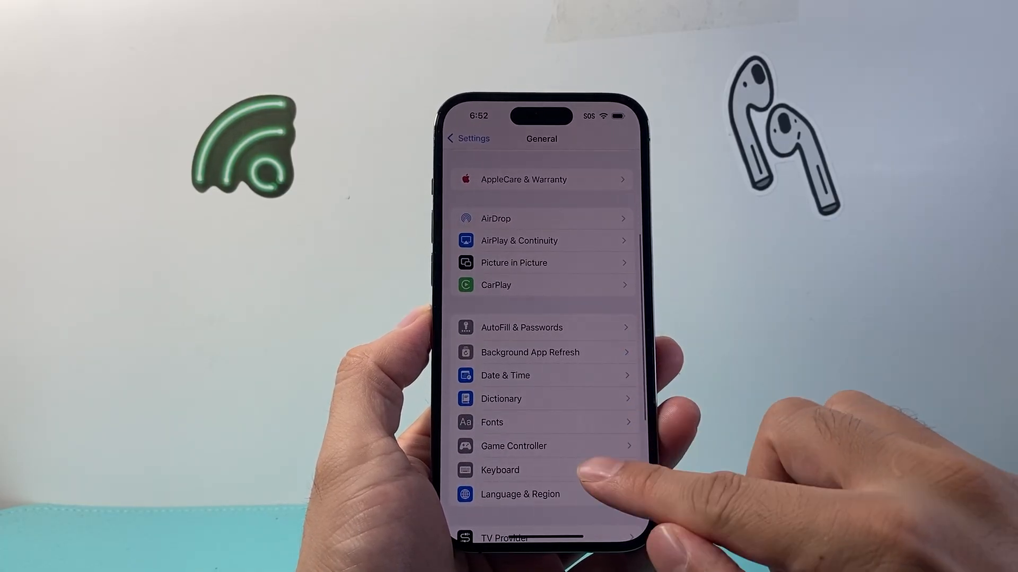
left_click(519, 494)
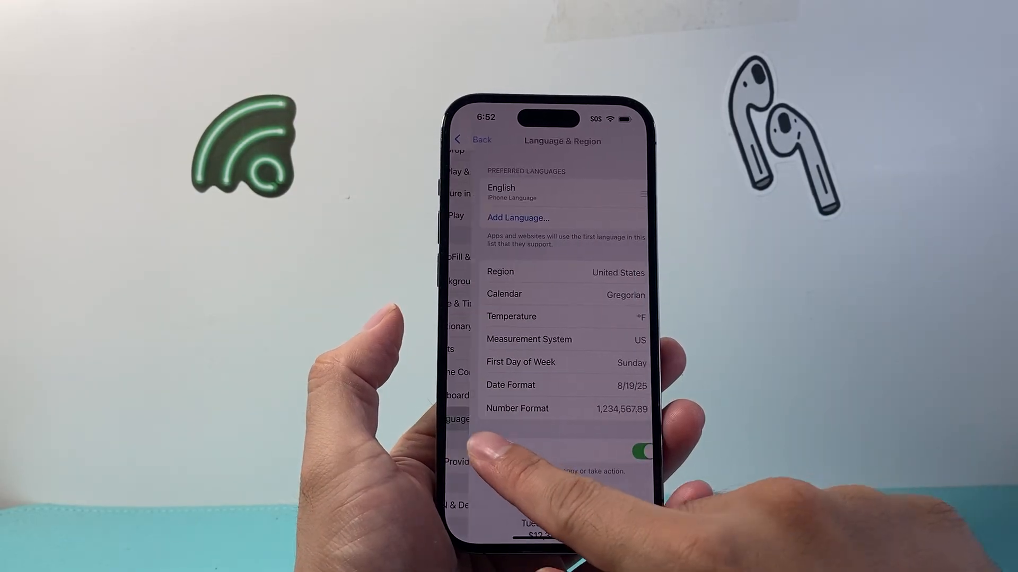
left_click(467, 138)
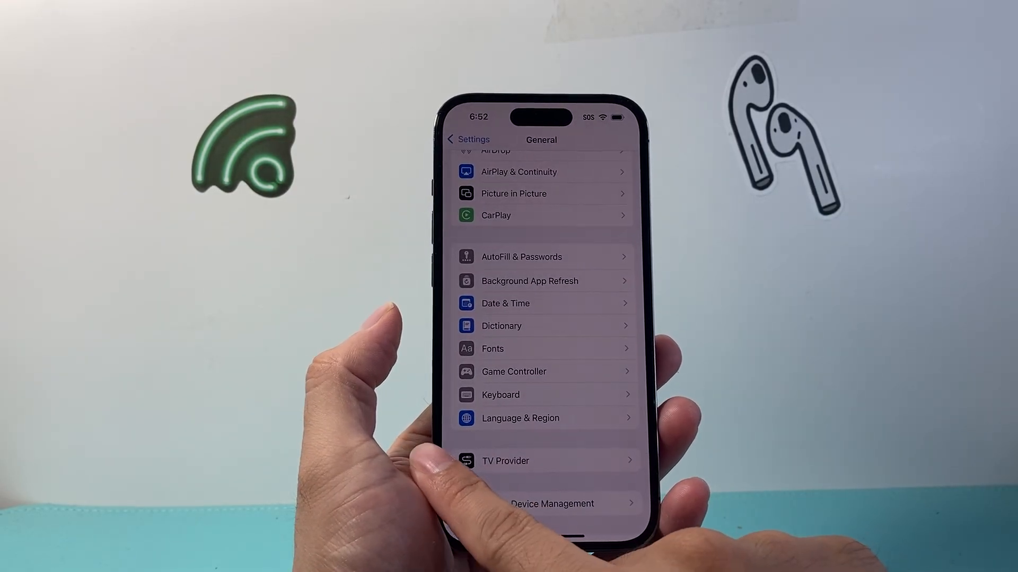
- Review the Phone app's call recording and live voicemail settings, then return to Settings
left_click(468, 138)
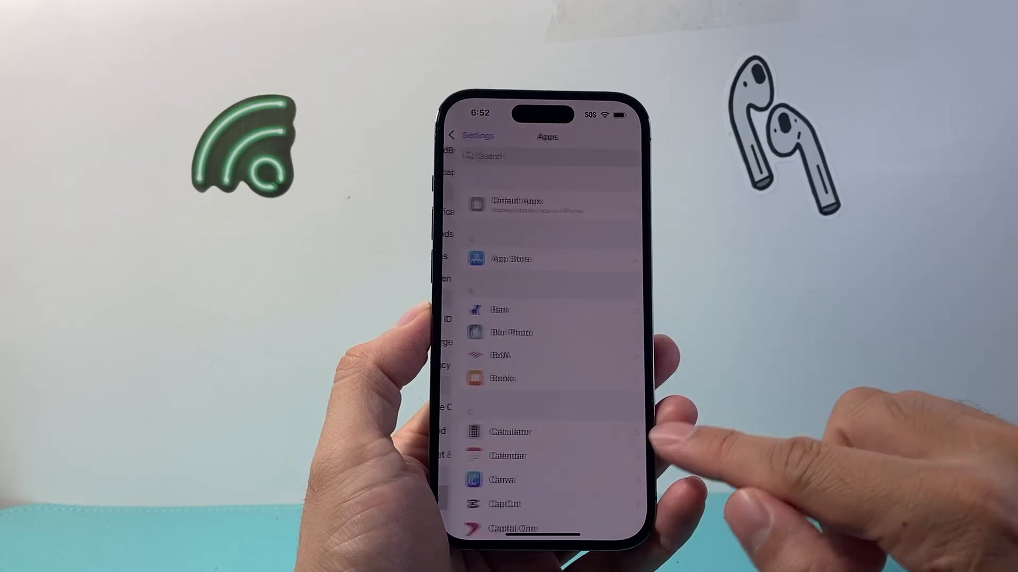
scroll("up", 3)
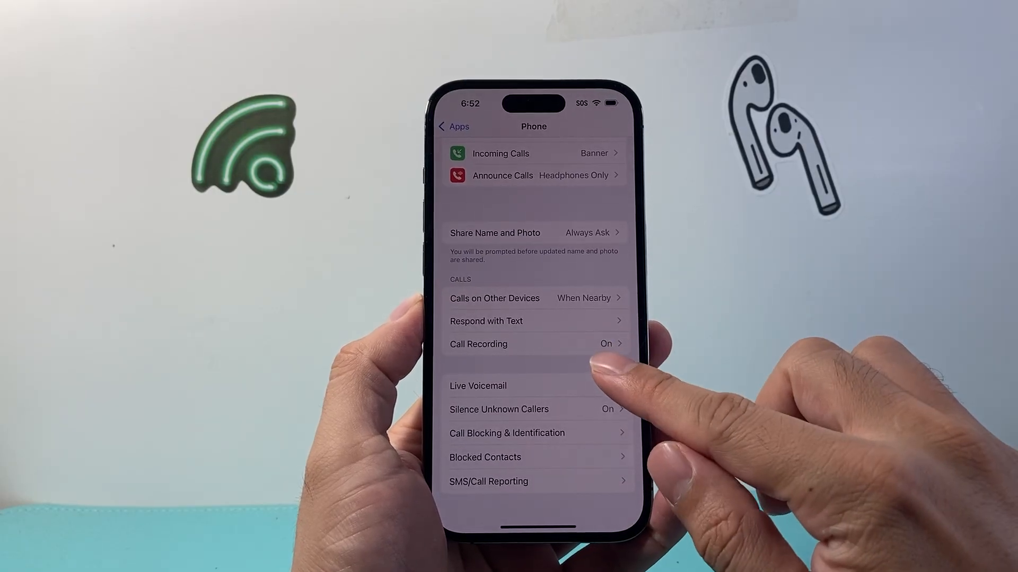
scroll("down", 3)
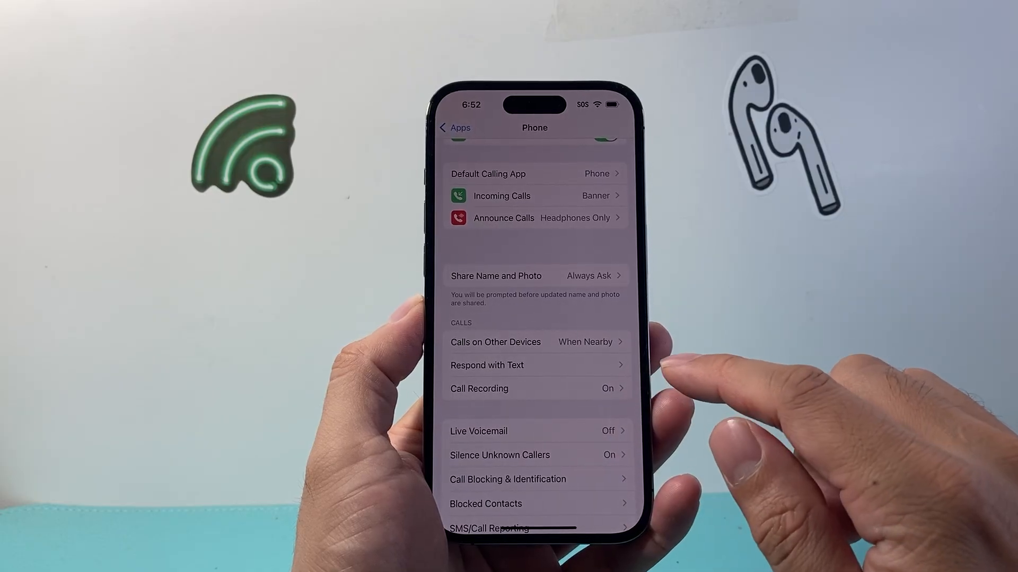
scroll("down", 3)
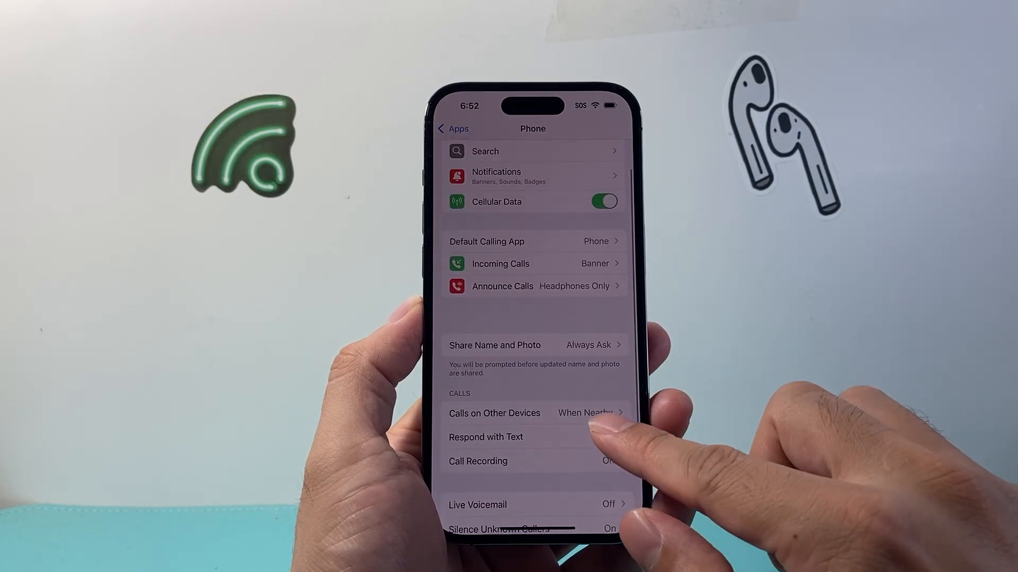
scroll("up", 3)
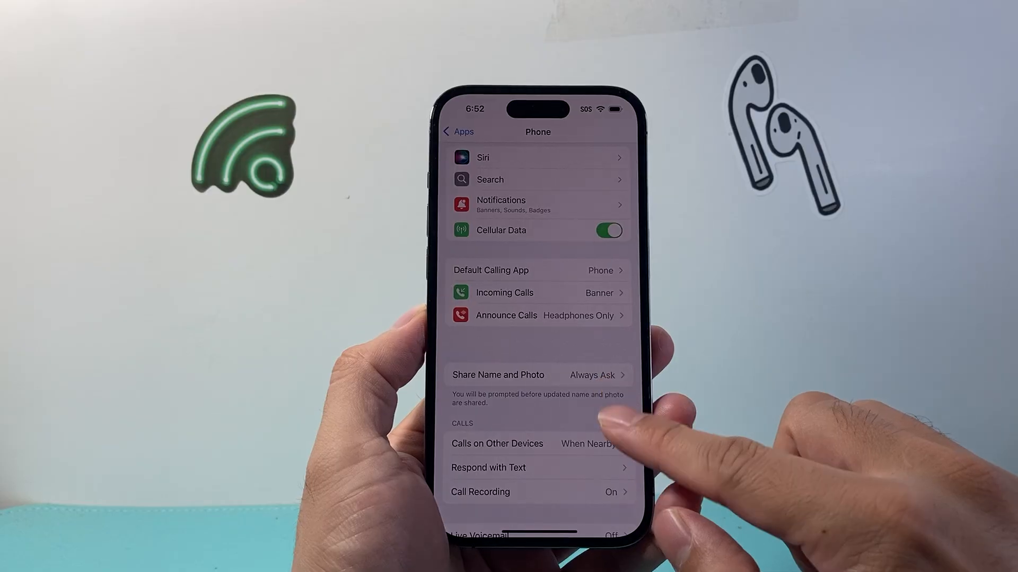
left_click(458, 131)
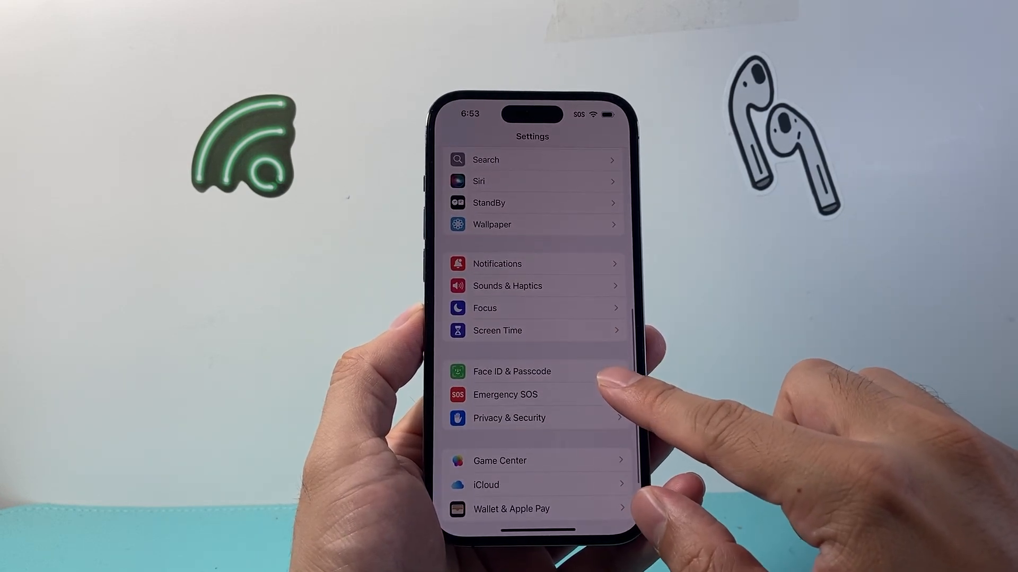
scroll("down", 3)
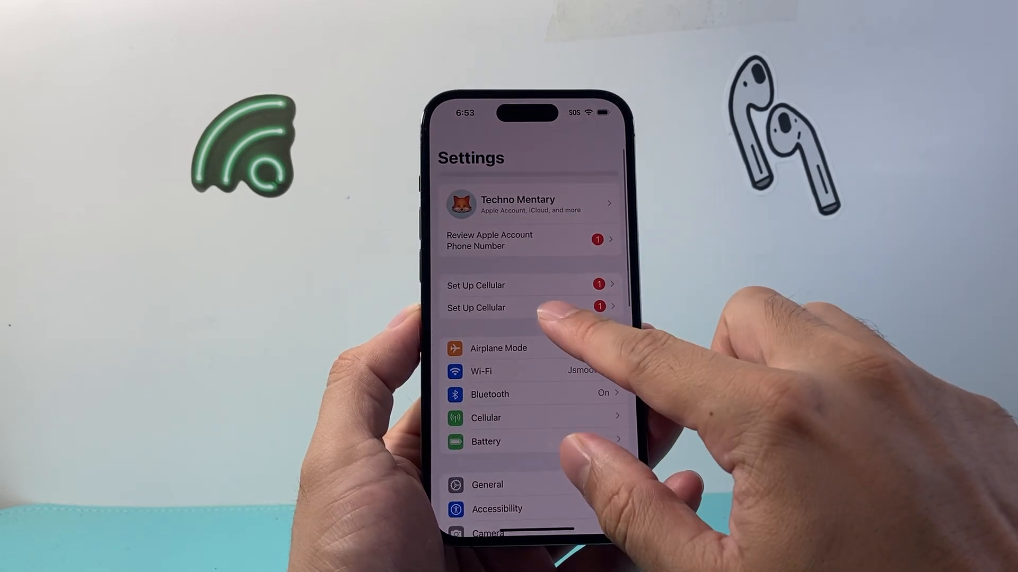
left_click(527, 204)
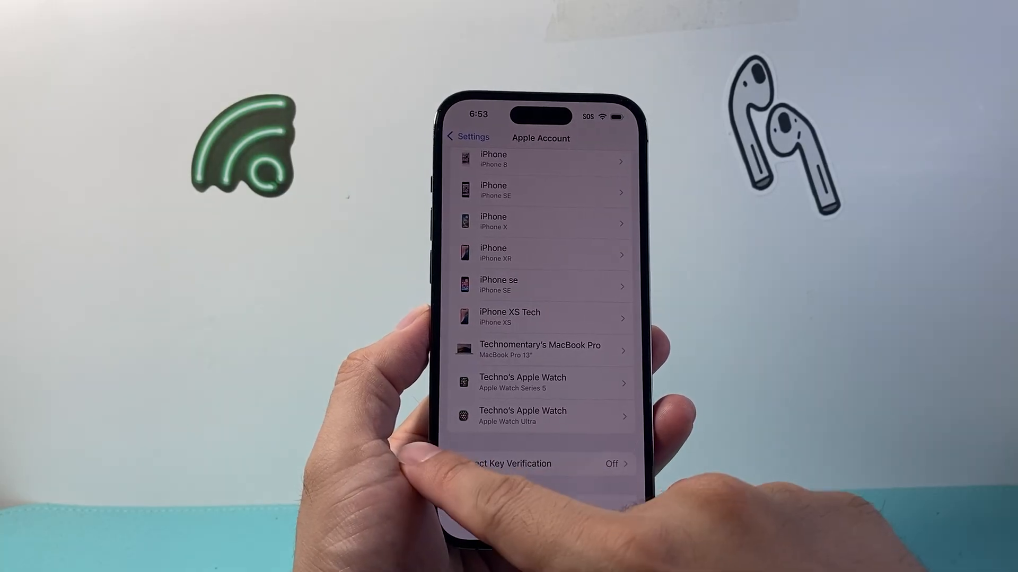
left_click(467, 137)
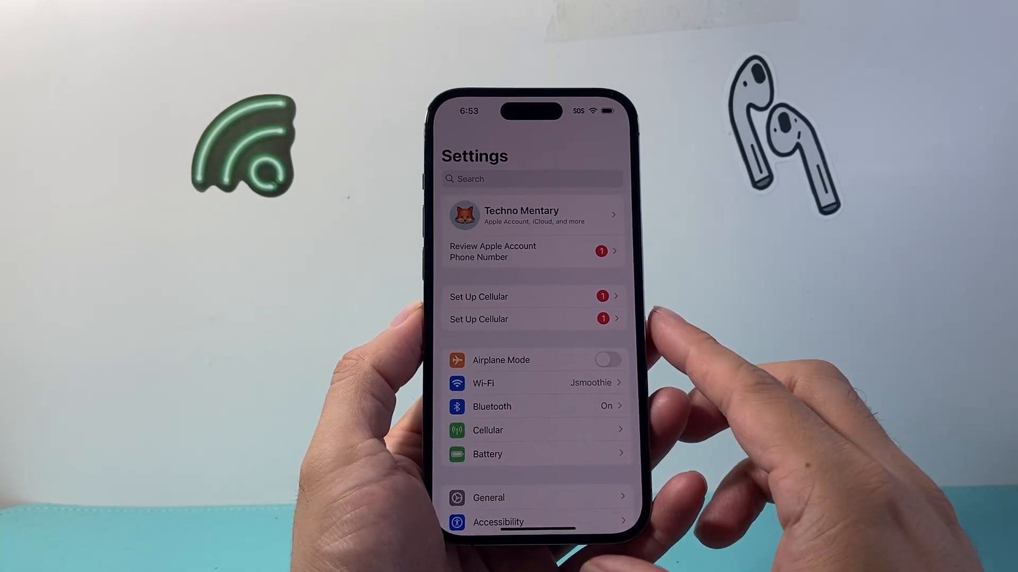
- Navigate Apps > Contacts and bring up the Contacts Accounts list
scroll("down", 3)
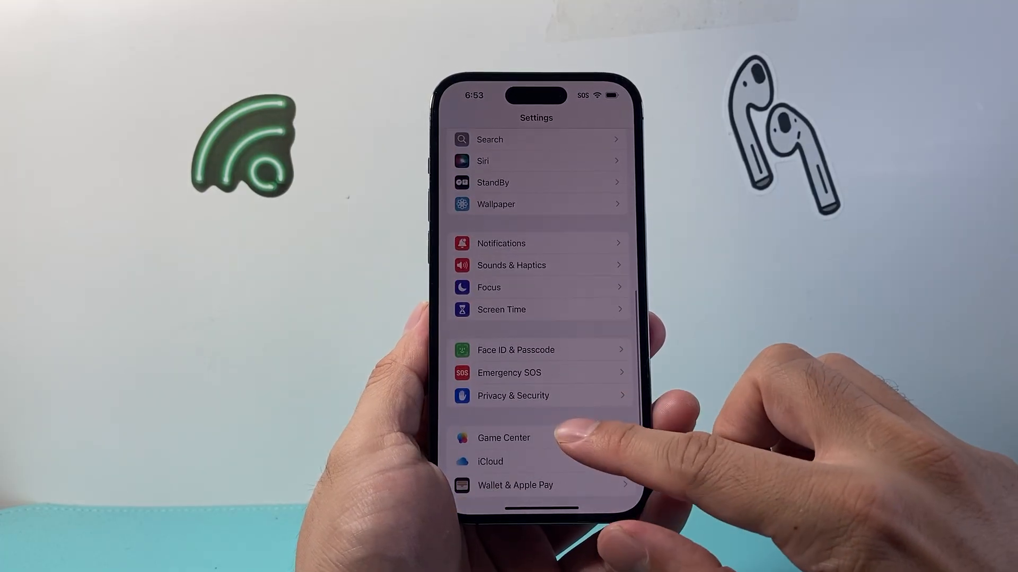
scroll("up", 3)
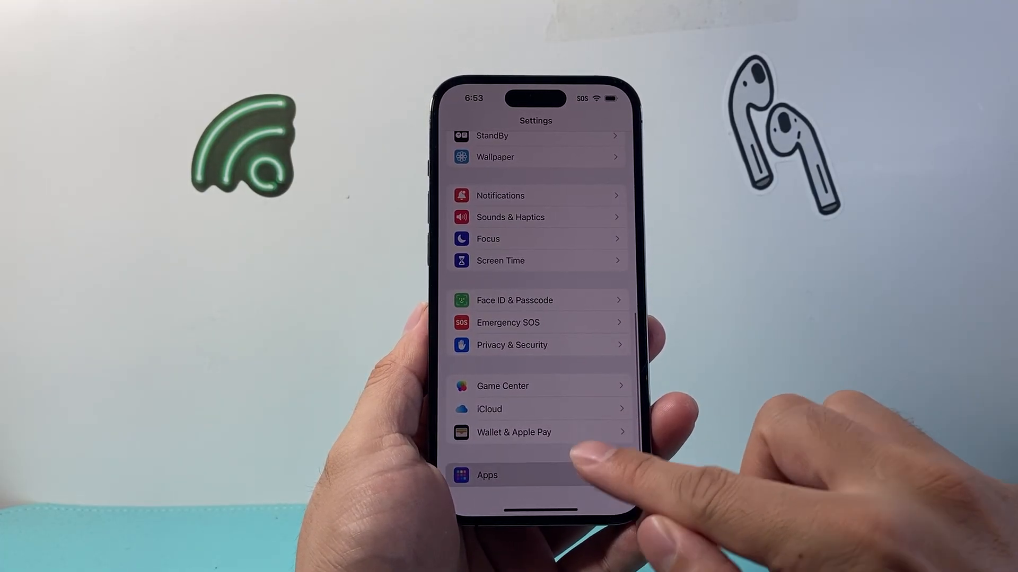
left_click(486, 475)
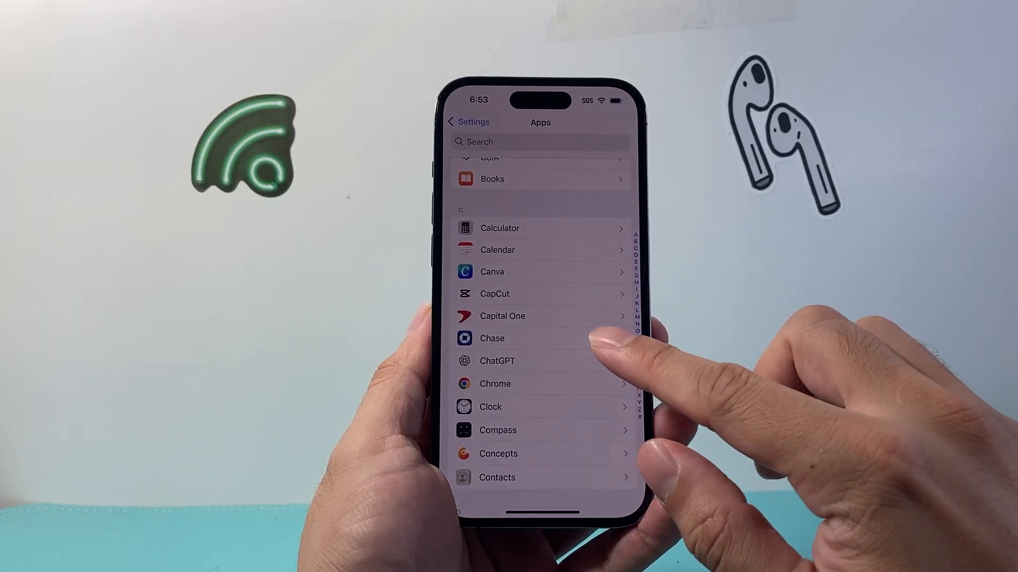
left_click(496, 478)
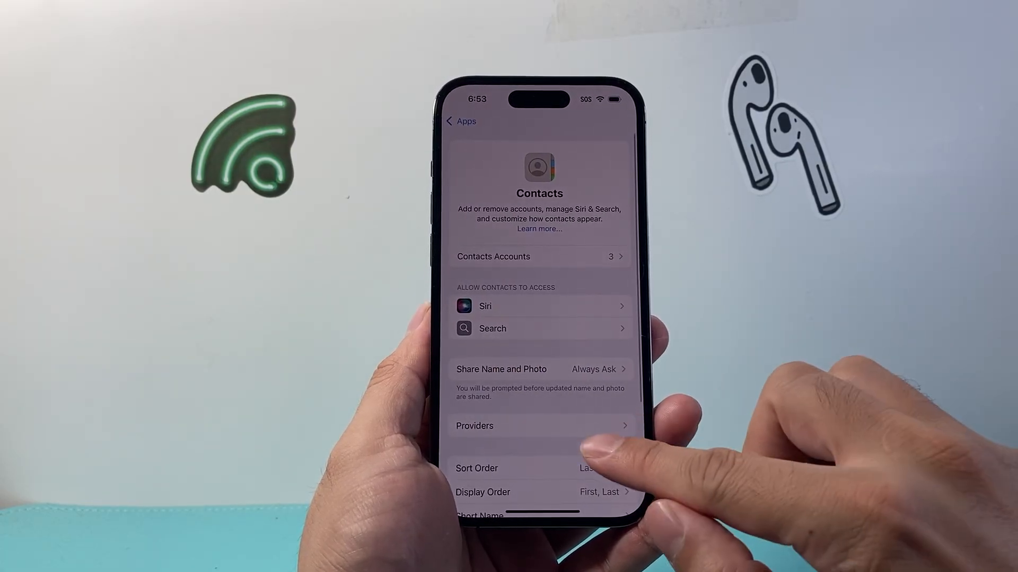
scroll("up", 3)
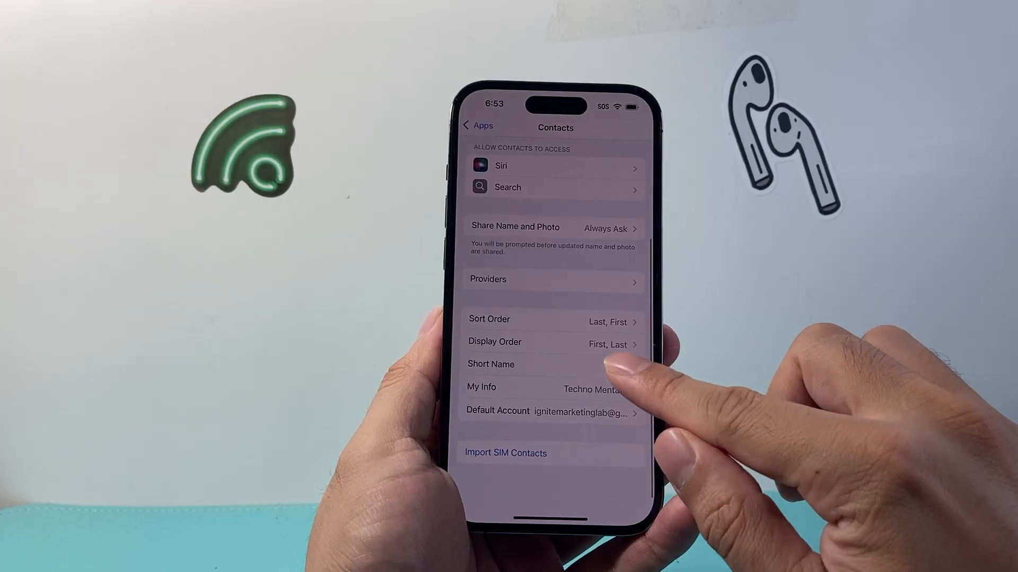
scroll("down", 3)
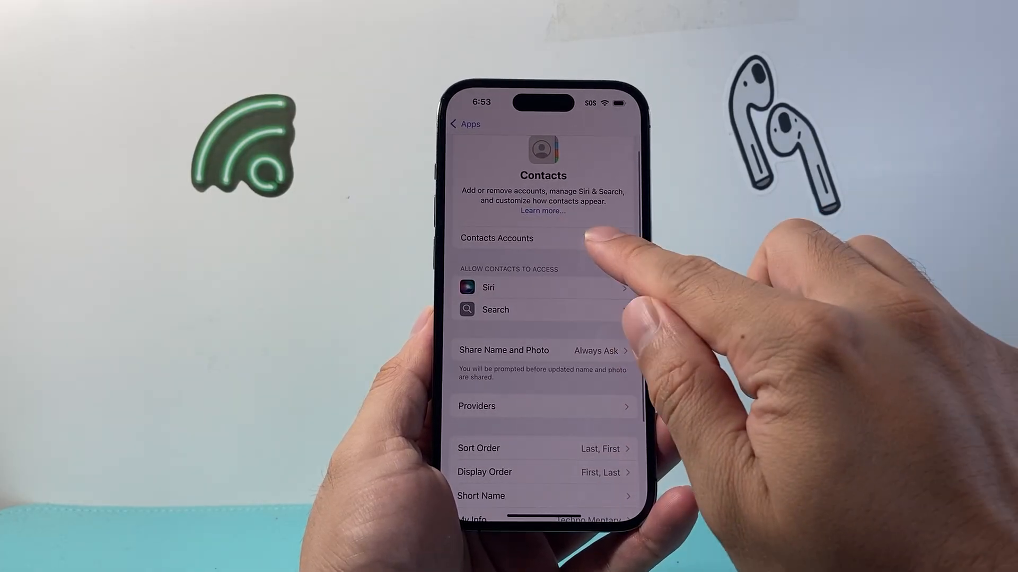
left_click(496, 239)
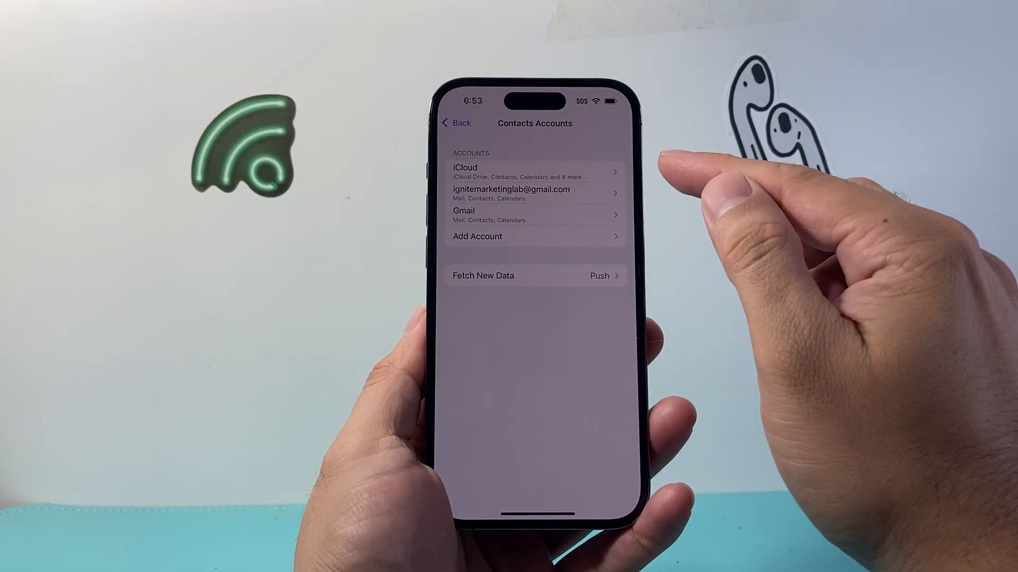
- Verify both Gmail accounts have Contacts sync enabled, then return to the Apps list
left_click(532, 189)
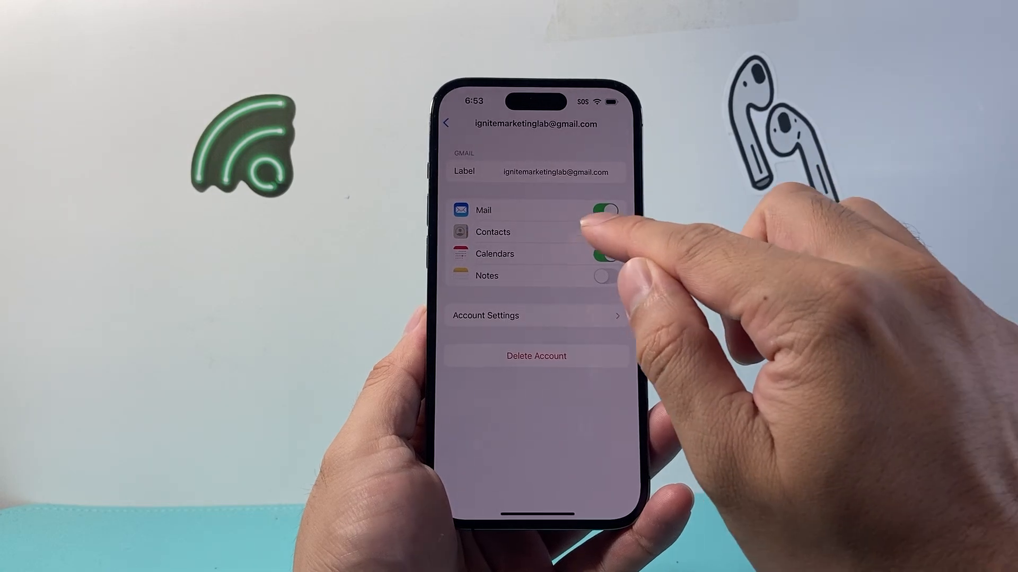
left_click(600, 232)
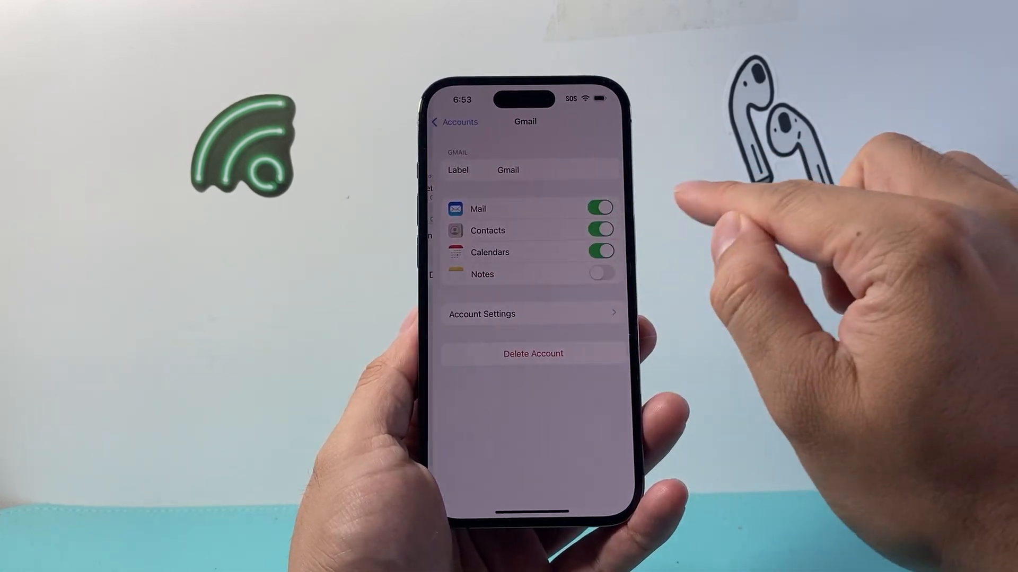
left_click(455, 122)
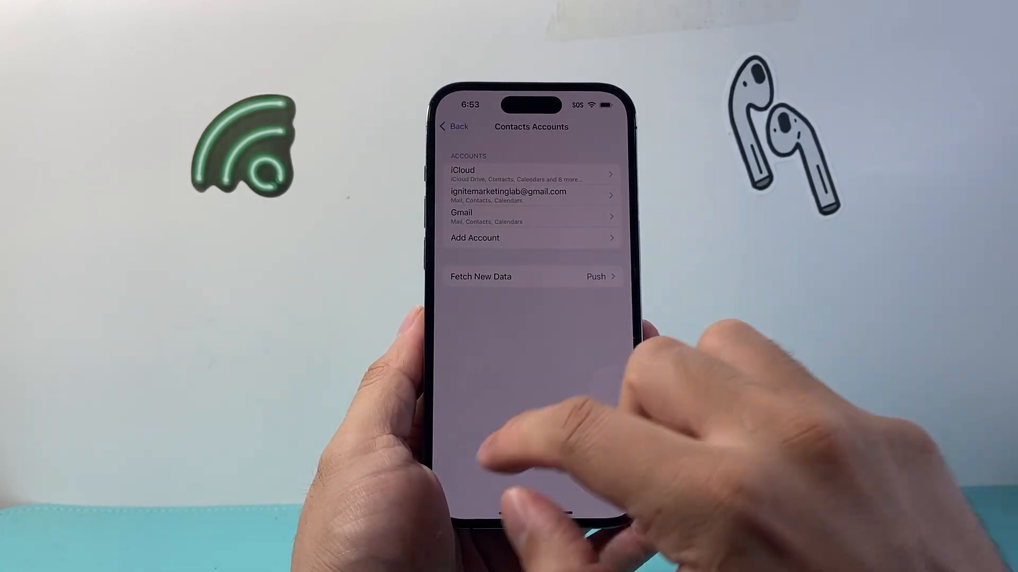
left_click(454, 126)
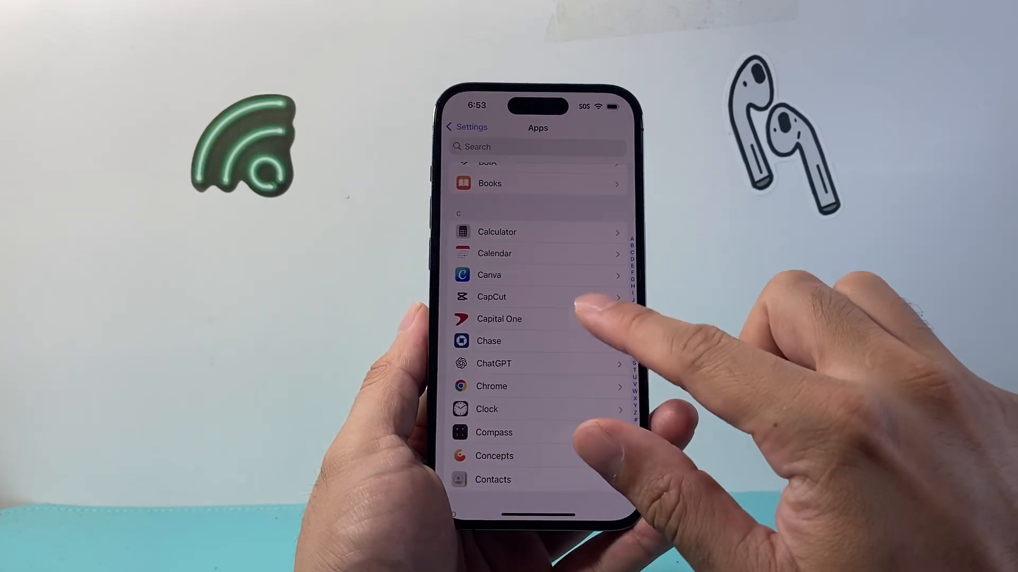
- Choose Reset Network Settings under General > Transfer or Reset iPhone, reaching the passcode prompt
left_click(466, 126)
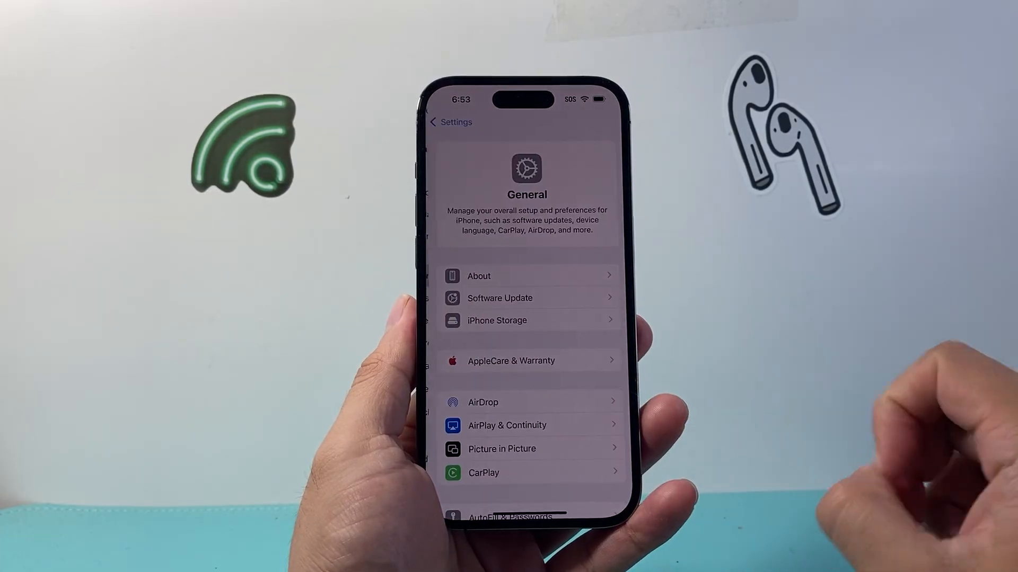
scroll("up", 3)
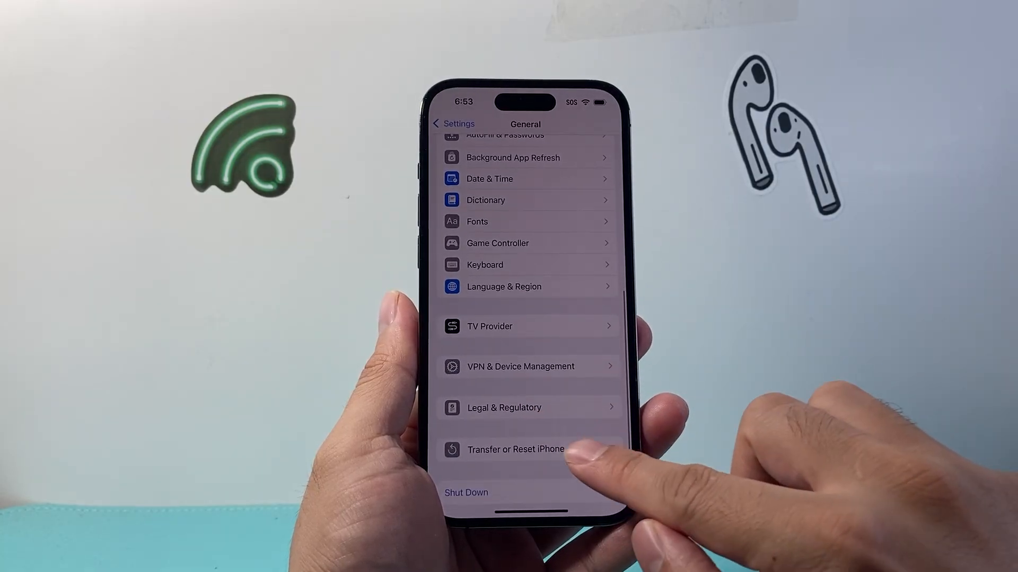
left_click(515, 449)
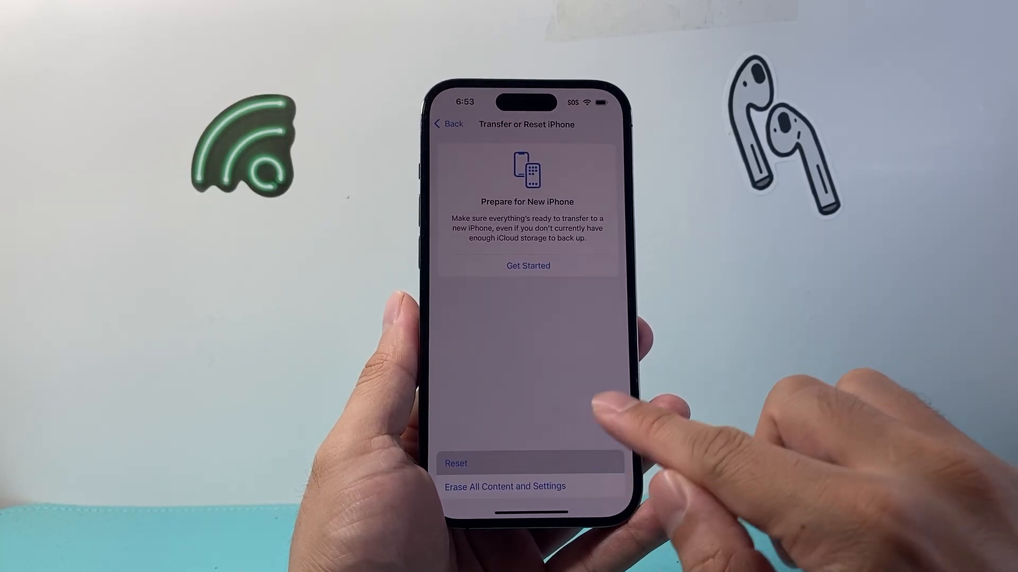
left_click(504, 487)
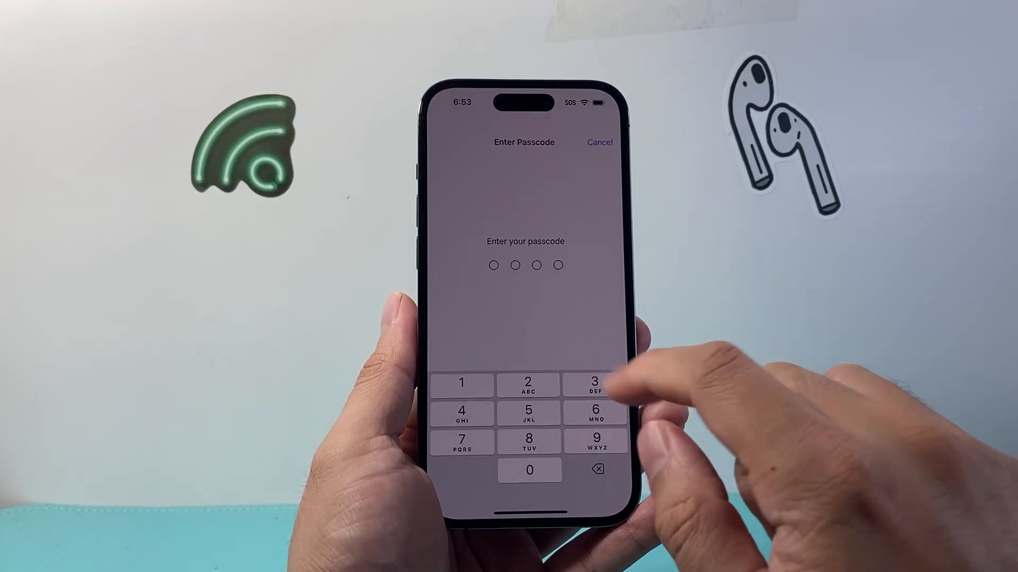